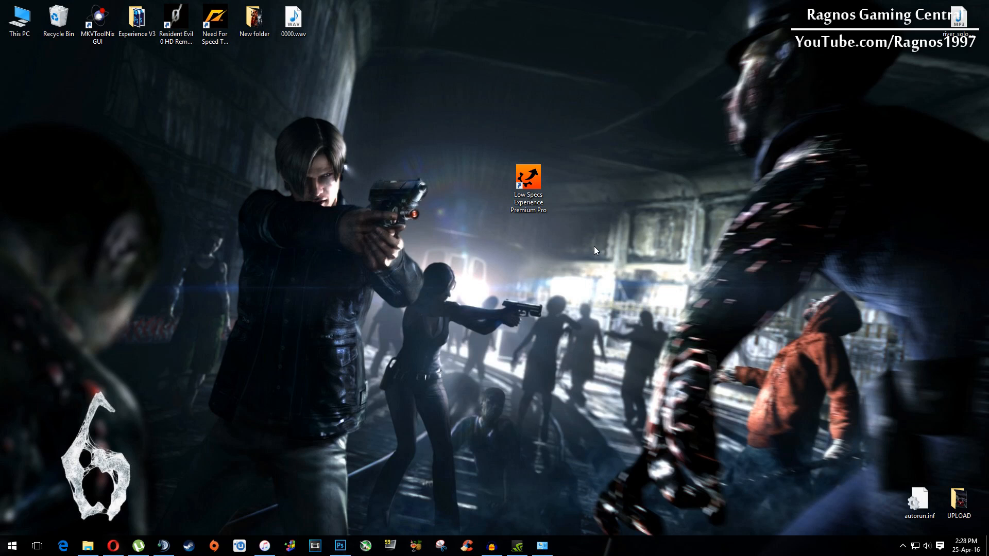
pyautogui.moveTo(681, 167)
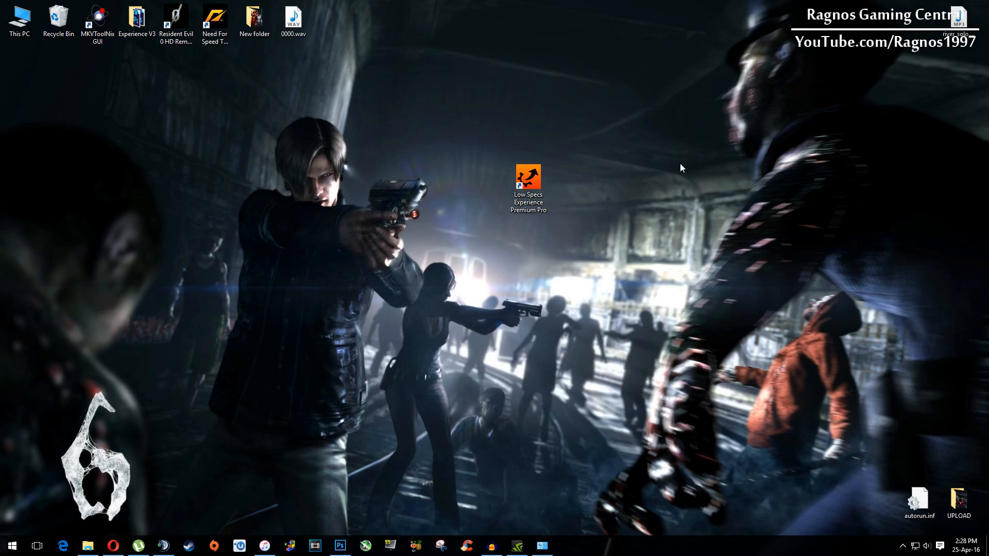
# Launch Low Specs Experience Premium Pro from its desktop shortcut
pyautogui.doubleClick(528, 185)
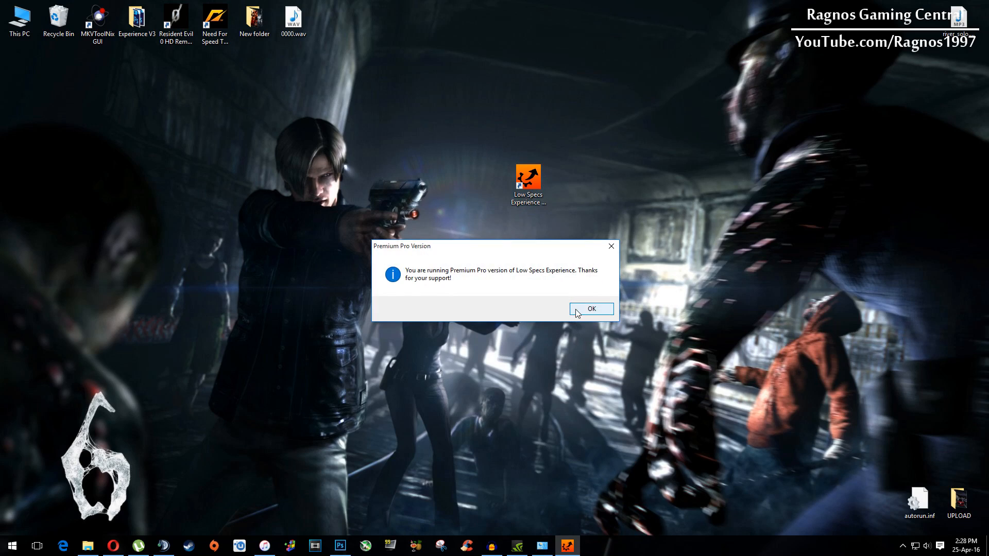
# Dismiss the Premium Pro notice and select Resident Evil 6 on the Optimize page
pyautogui.click(591, 308)
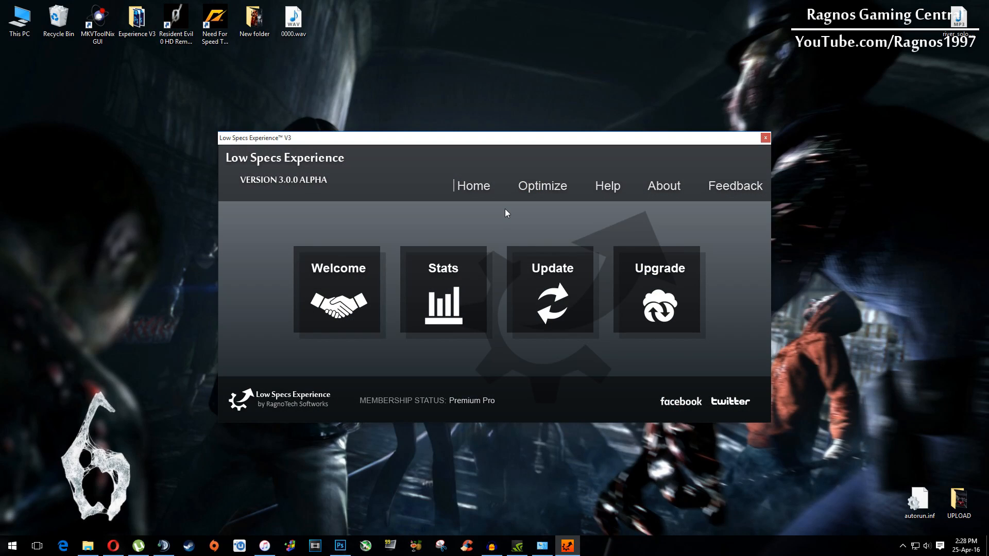
pyautogui.click(542, 185)
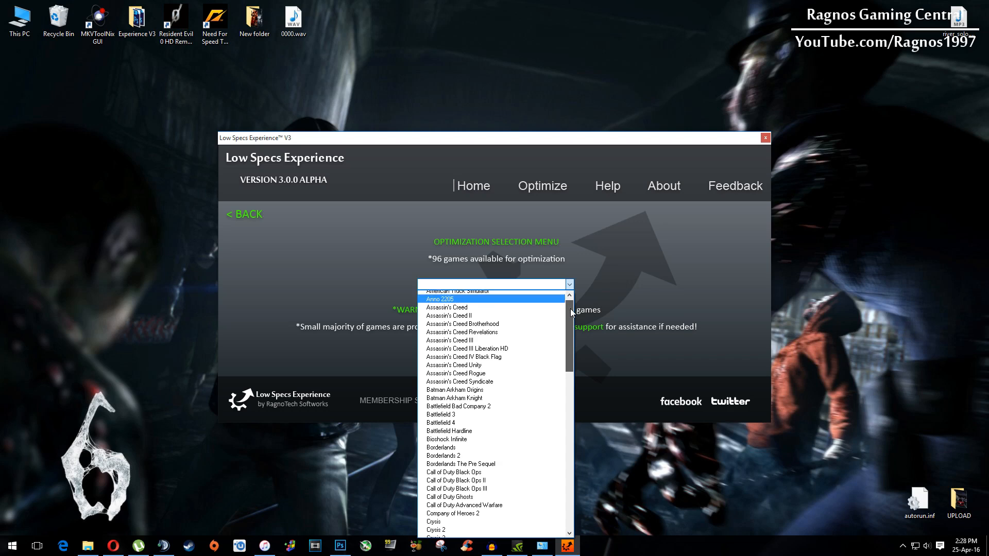
pyautogui.scroll(-3)
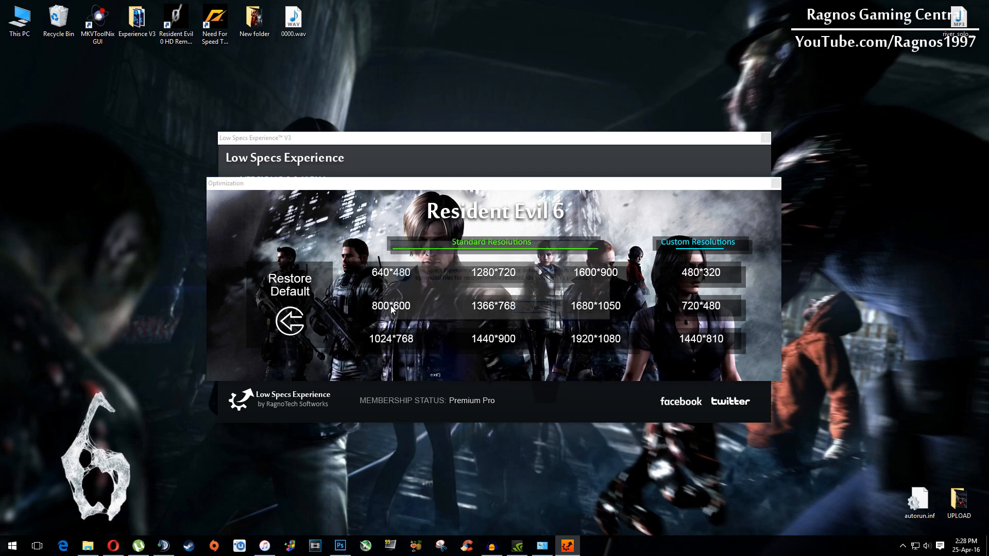
# Optimize Resident Evil 6 at a chosen resolution, confirm success, and close its optimization window
pyautogui.click(390, 306)
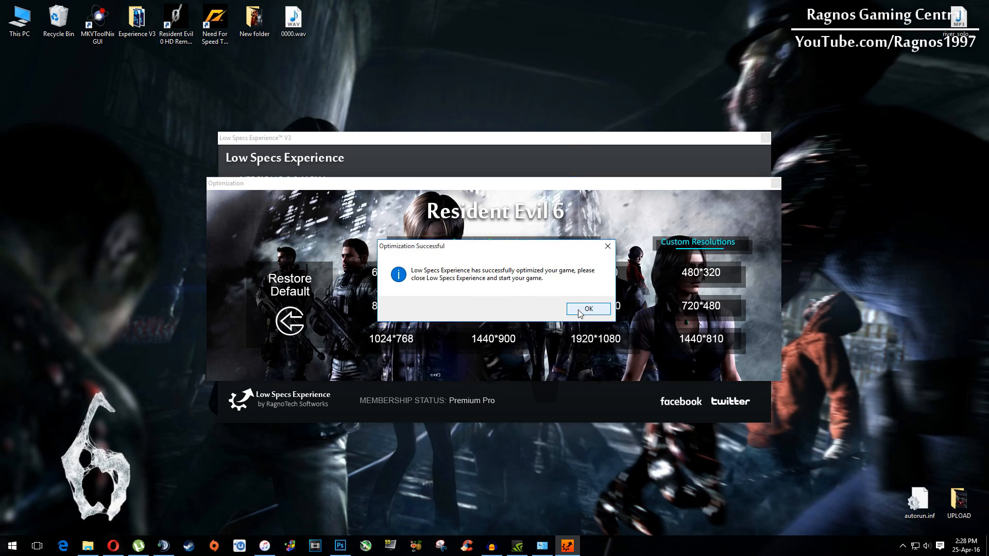
pyautogui.click(588, 308)
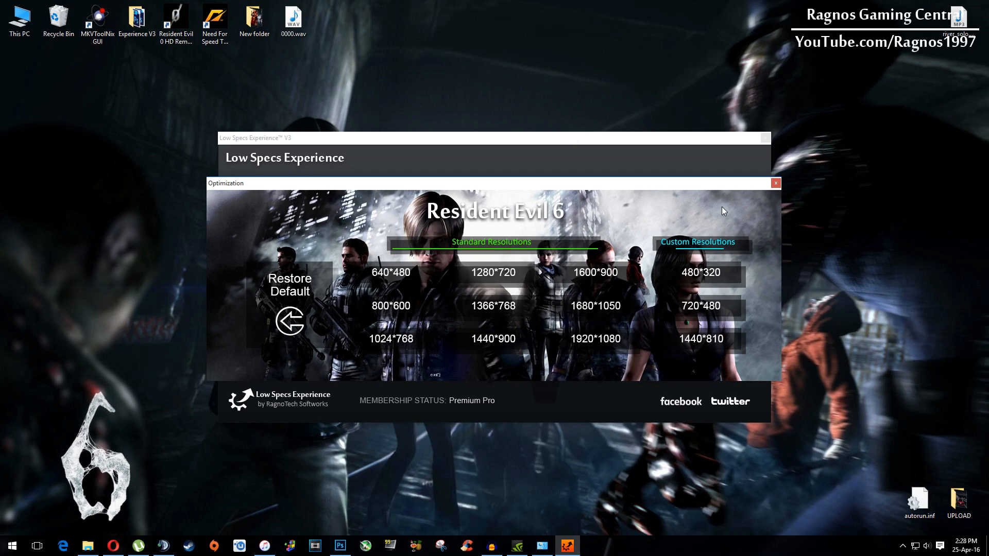
pyautogui.moveTo(587, 209)
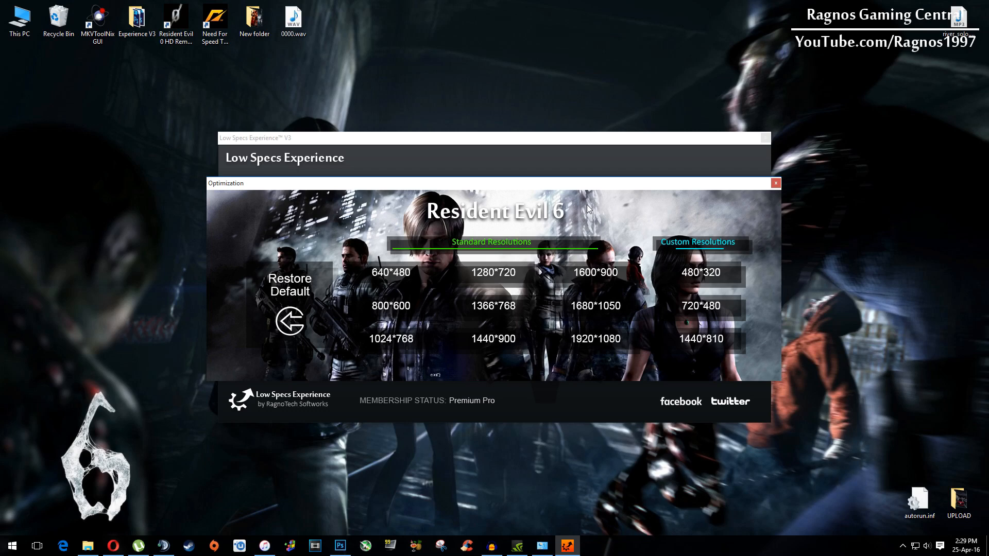
pyautogui.click(289, 320)
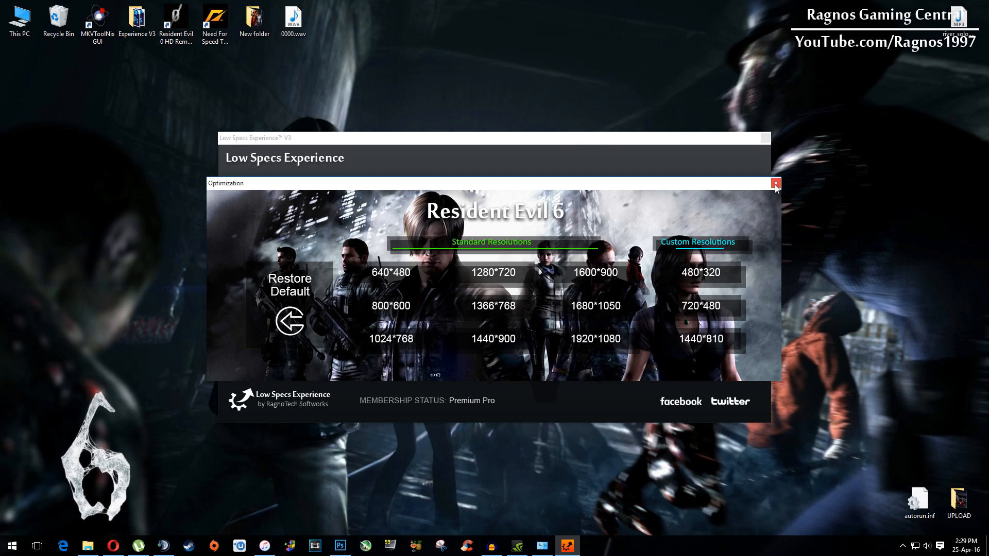
pyautogui.click(775, 183)
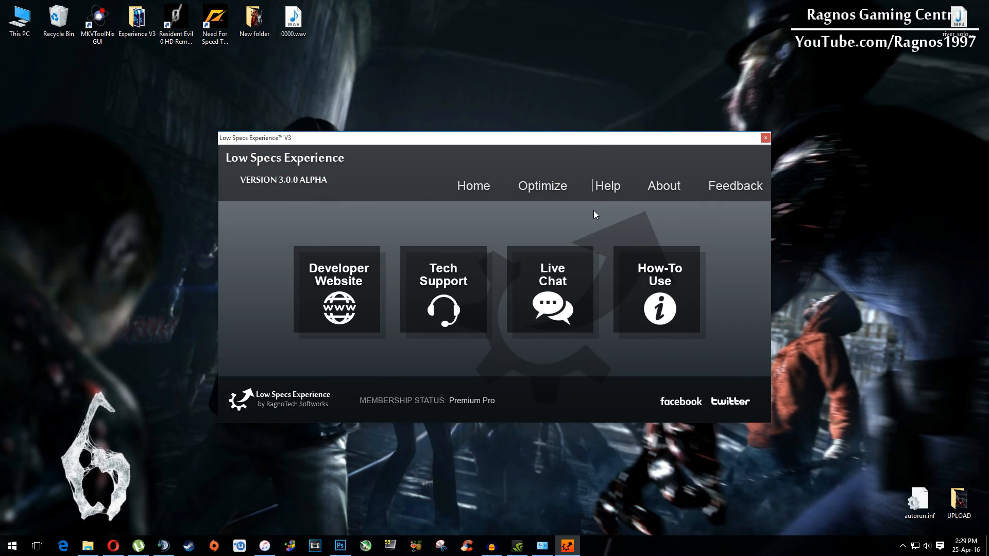